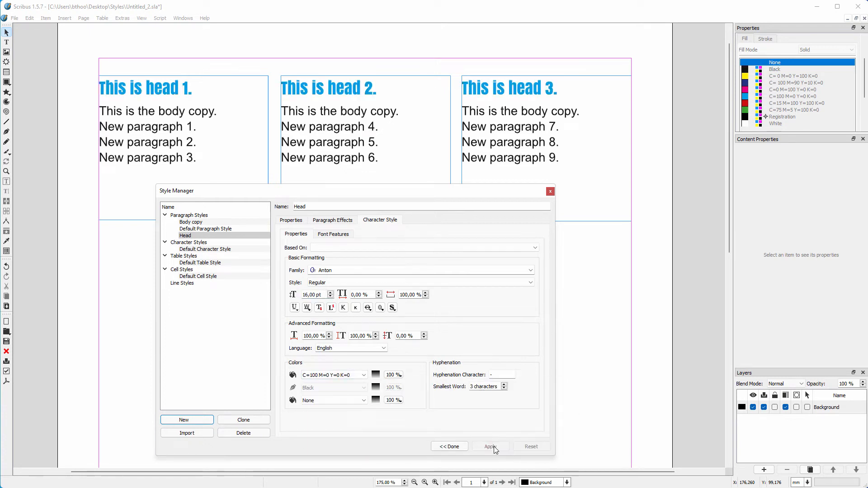
Show the finished Scribus page with its three Anton-headed text frames.
left_click(191, 223)
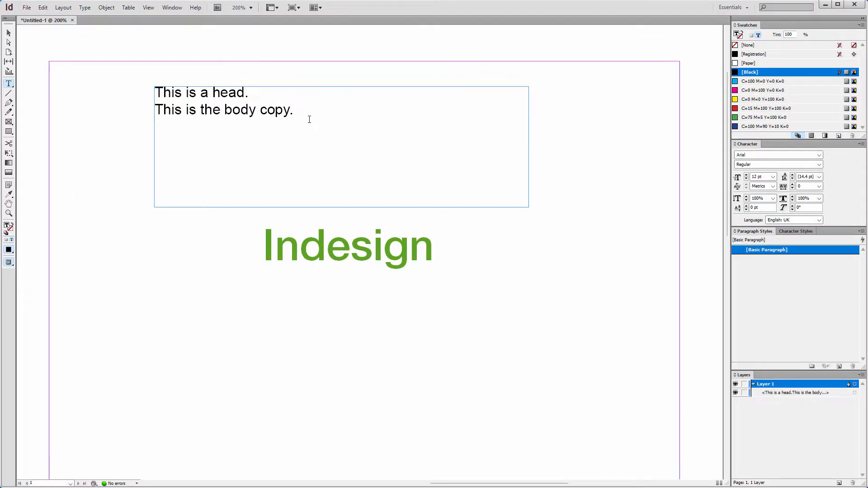
left_click(293, 110)
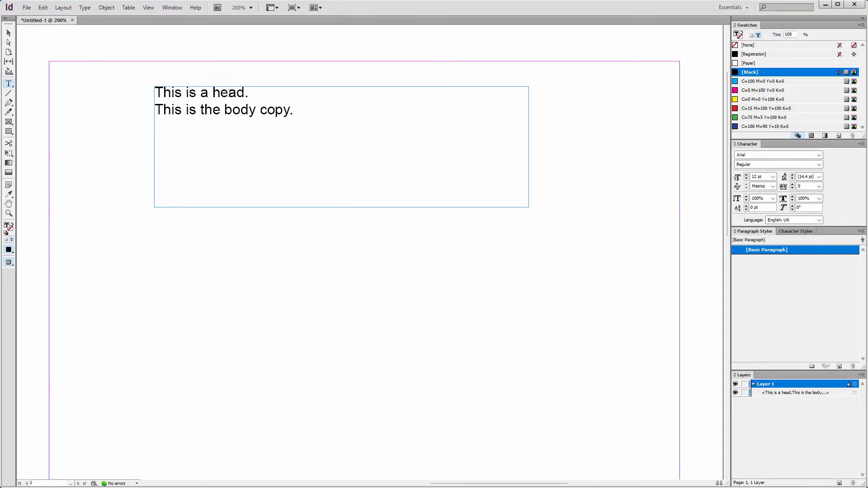
Set the selected word 'head' in Anton from the Character panel, overriding its paragraph style.
double_click(228, 93)
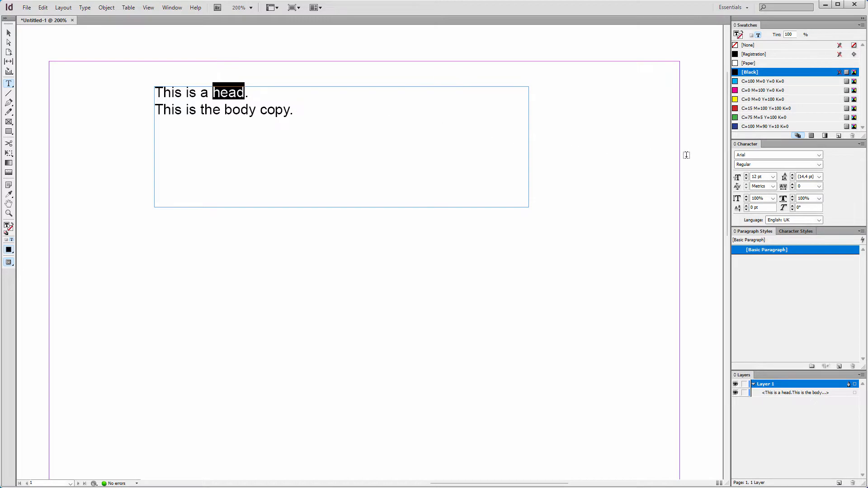
left_click(776, 155)
type("Anton")
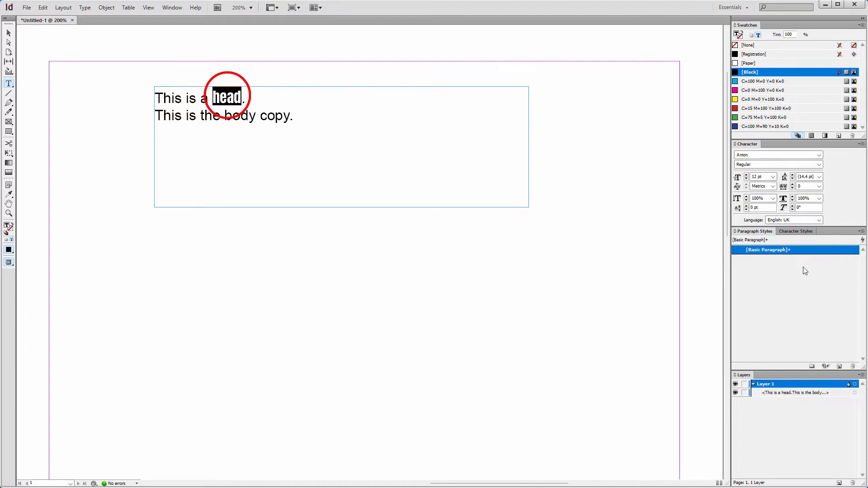
left_click(776, 155)
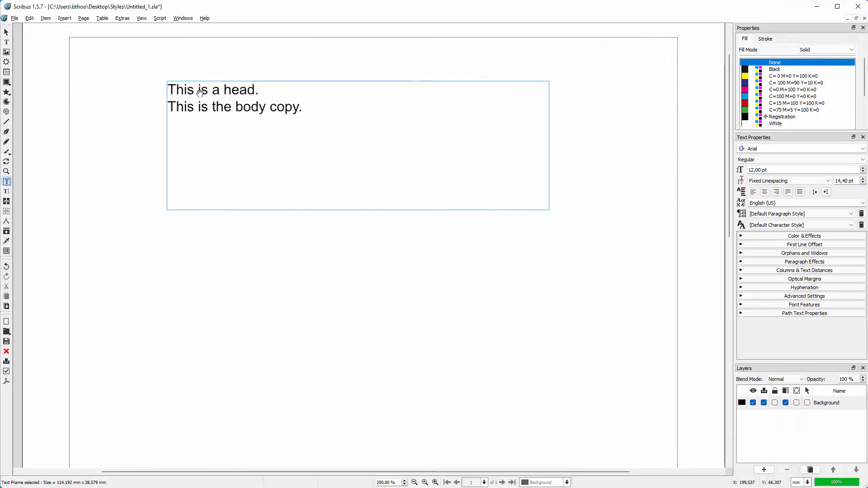
Set the word 'head' in Anton via Text Properties while the line keeps Default Paragraph Style.
double_click(239, 89)
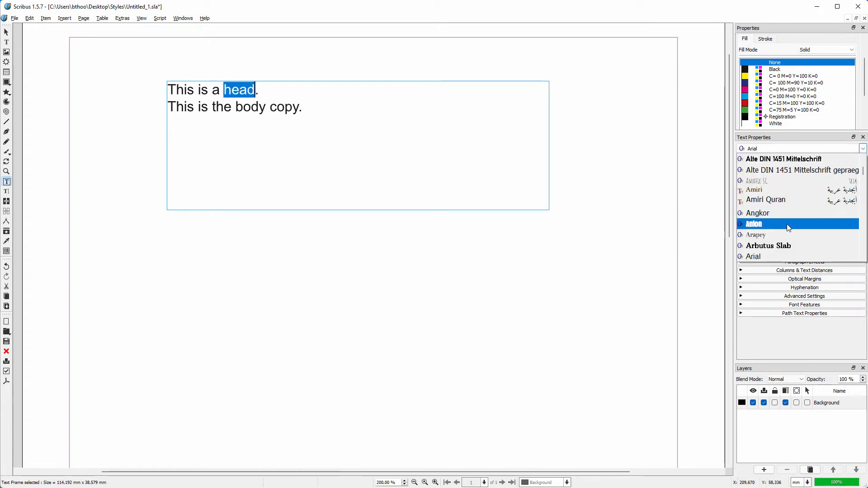
left_click(754, 223)
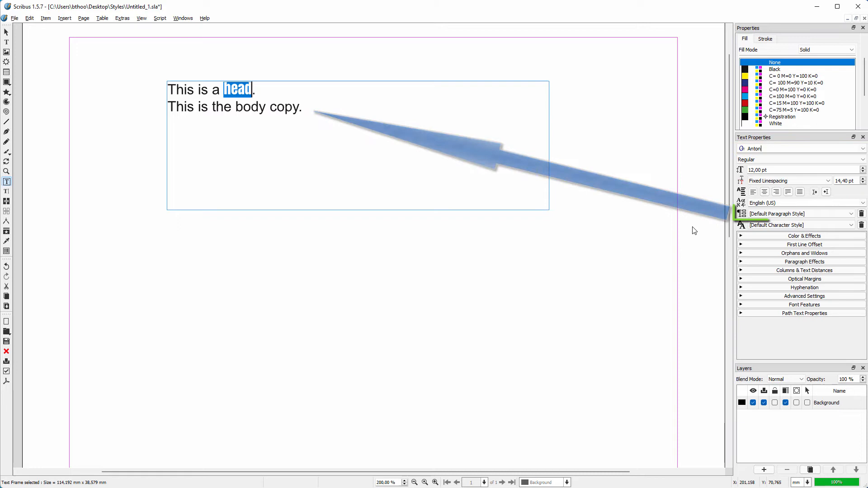
left_click(798, 148)
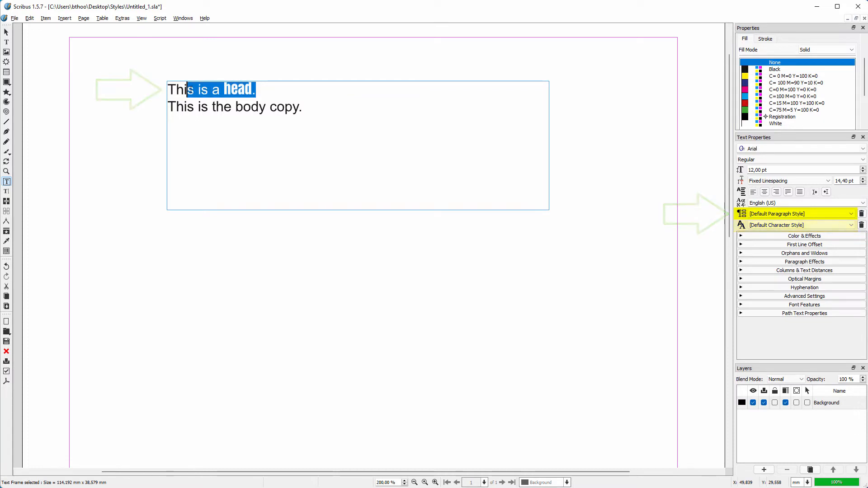
mouse_move(825, 213)
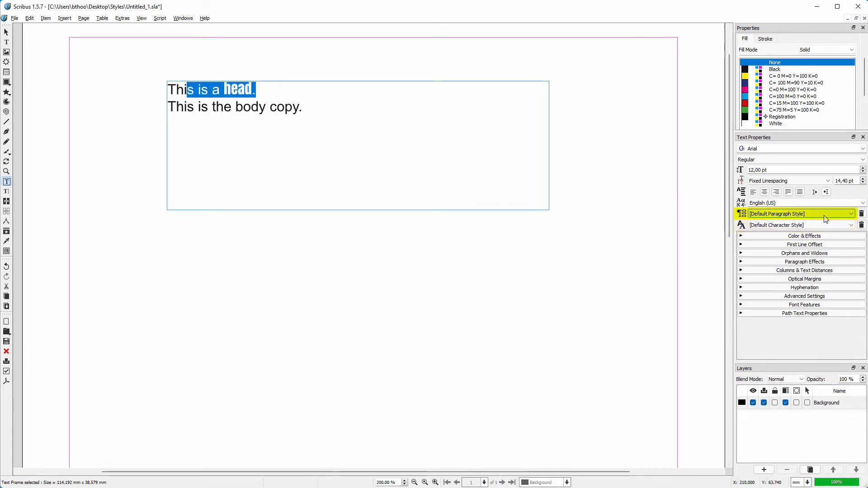
mouse_move(862, 214)
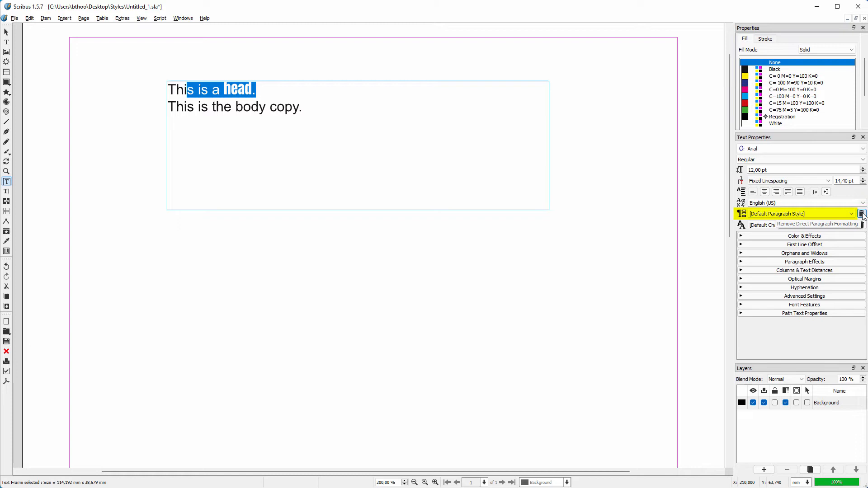
Remove the direct formatting so 'This is a head.' returns to plain Arial.
left_click(862, 213)
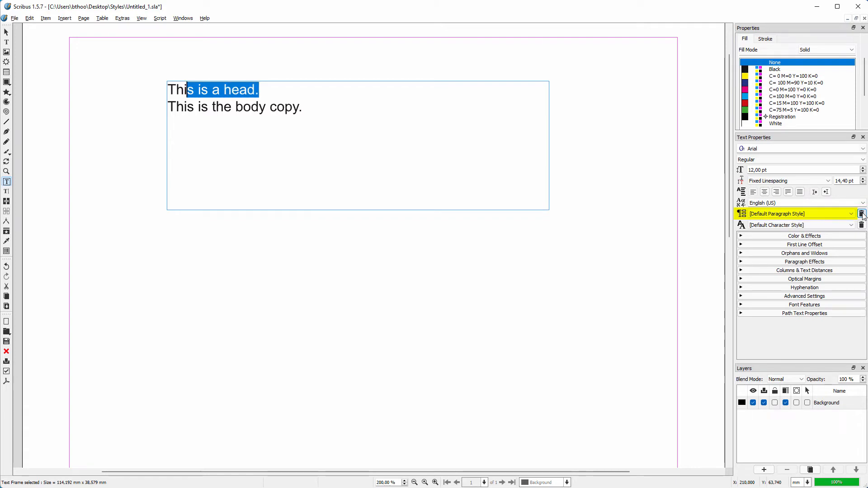
left_click(862, 213)
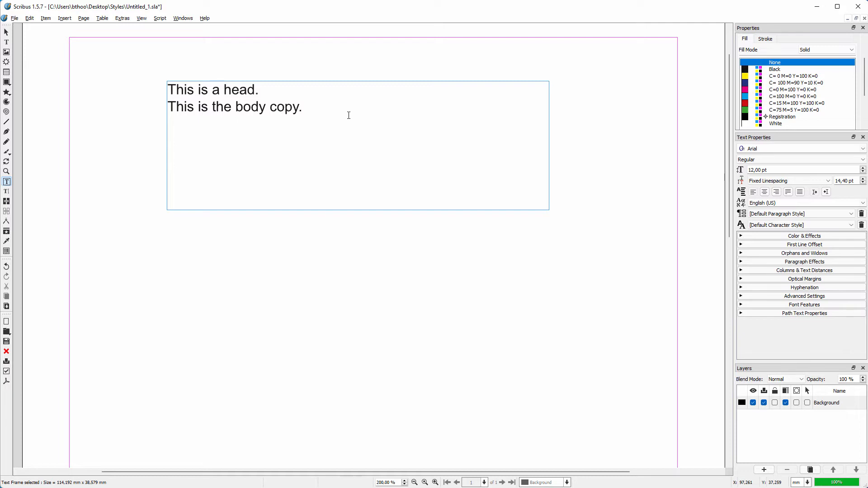
left_click(224, 89)
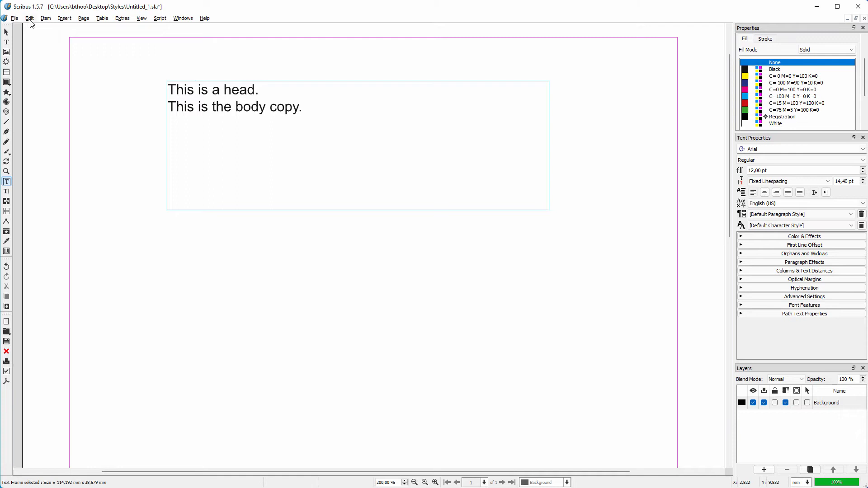
Bring up Style Manager from the Edit menu and add a third line 'New paragraph'.
left_click(28, 18)
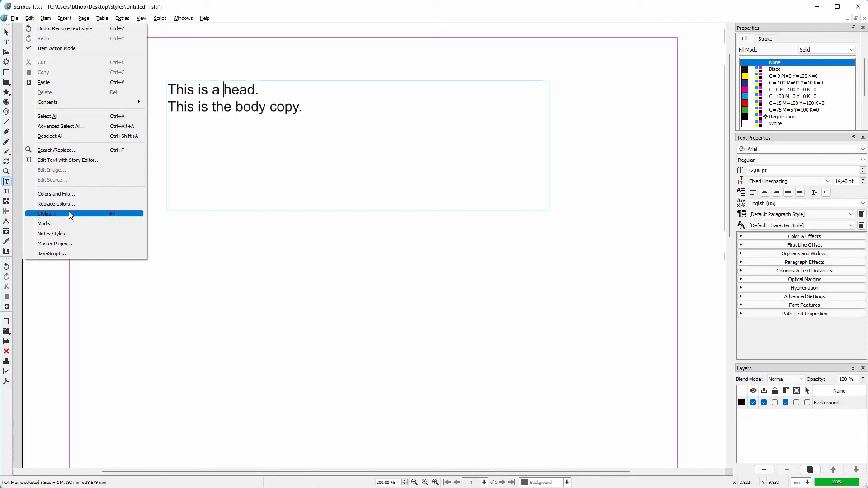
left_click(45, 213)
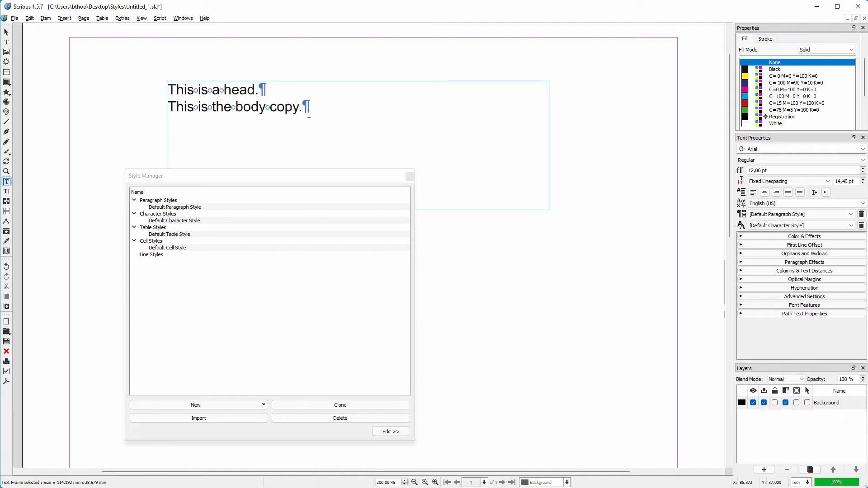
type("New paragraph")
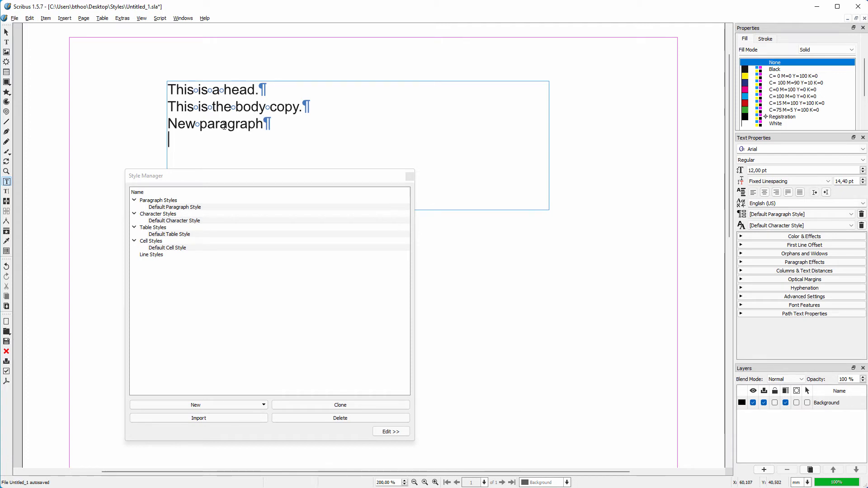
mouse_move(141, 24)
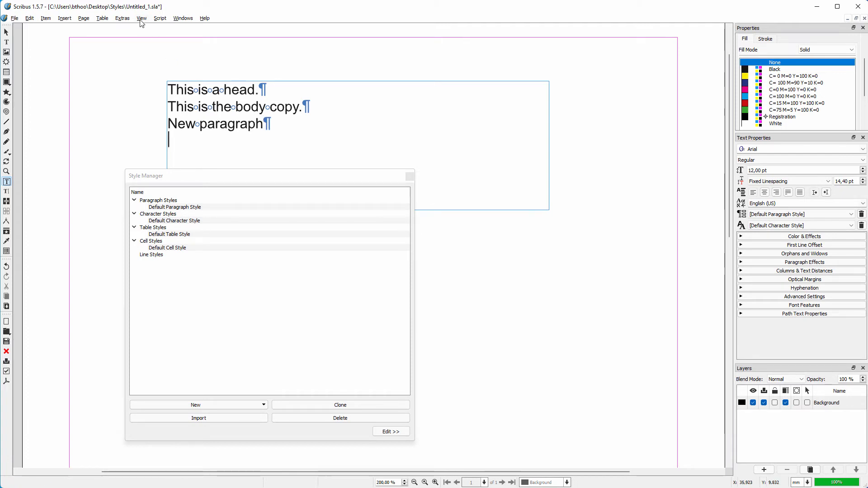
Toggle control characters from the View menu and edit Default Paragraph Style in Style Manager.
left_click(141, 18)
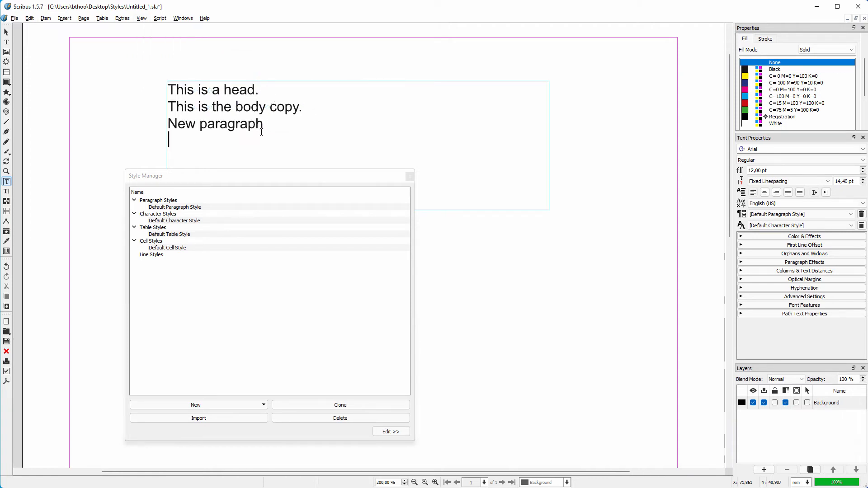
left_click(175, 208)
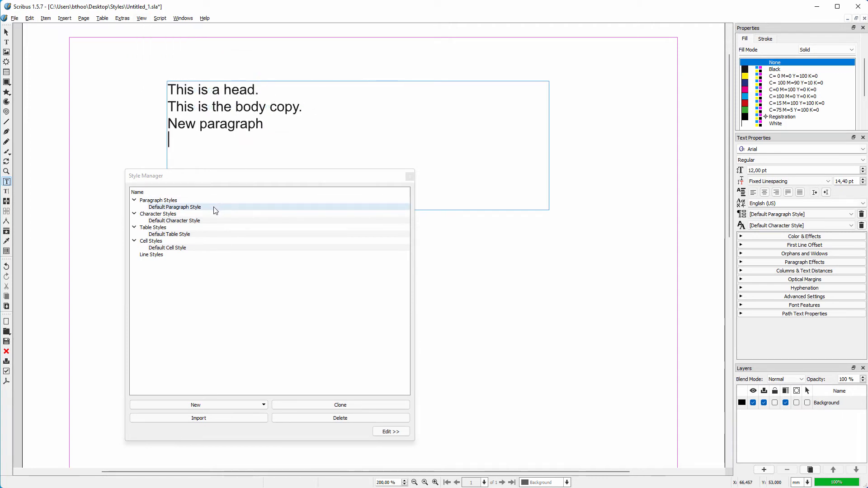
left_click(390, 432)
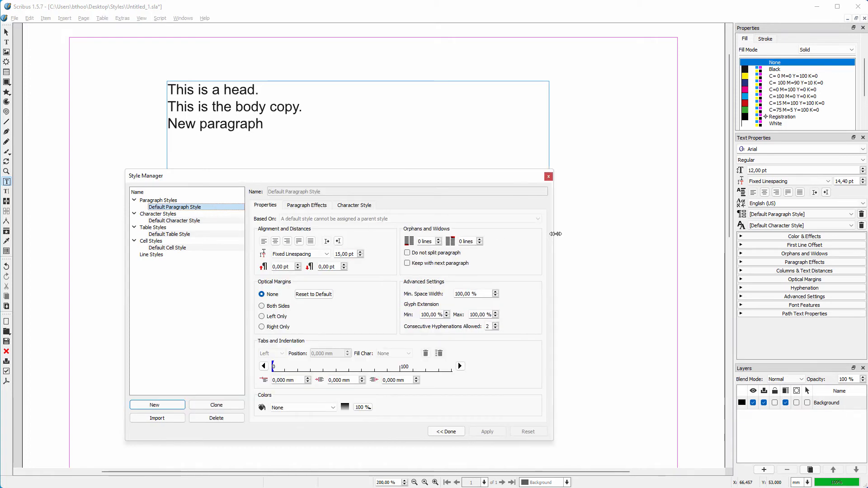
left_click(354, 206)
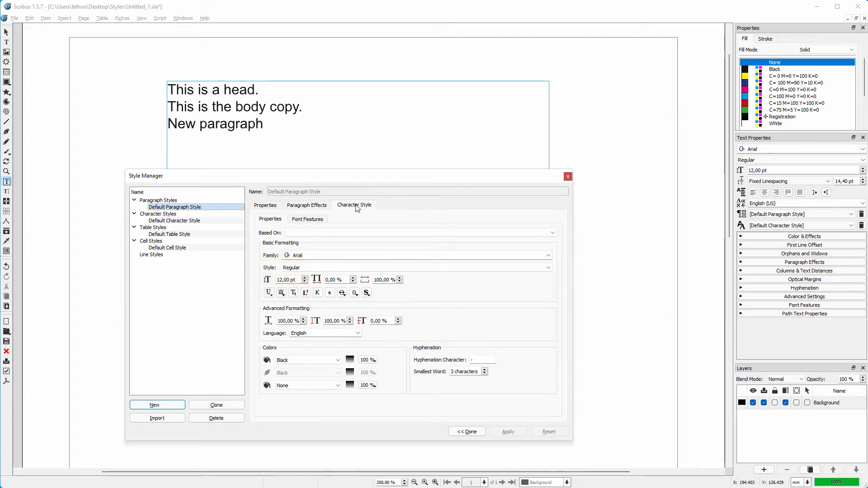
left_click(547, 255)
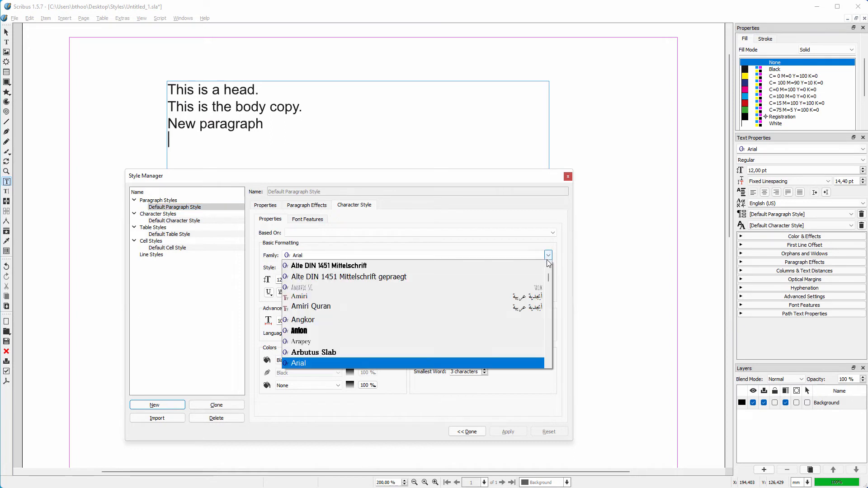
left_click(300, 331)
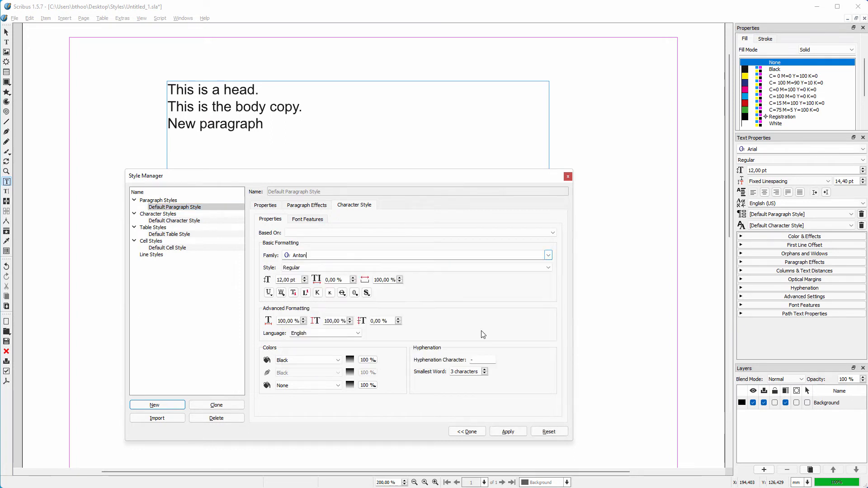
left_click(508, 432)
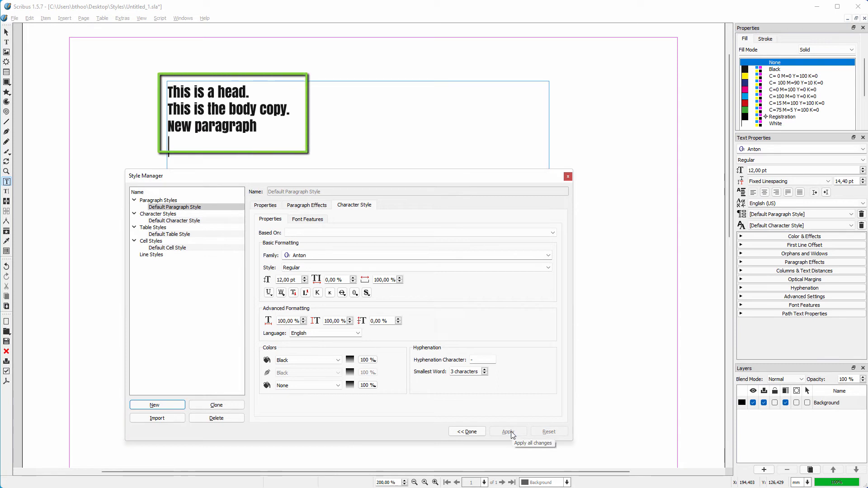
left_click(548, 255)
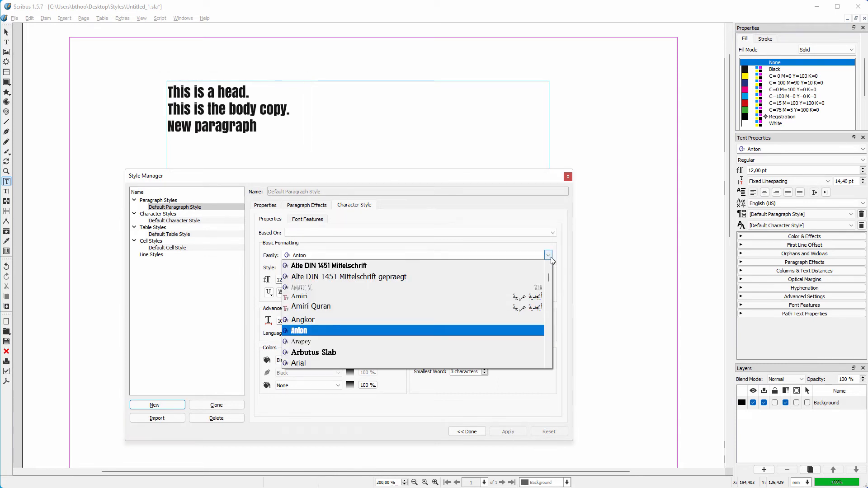
left_click(298, 363)
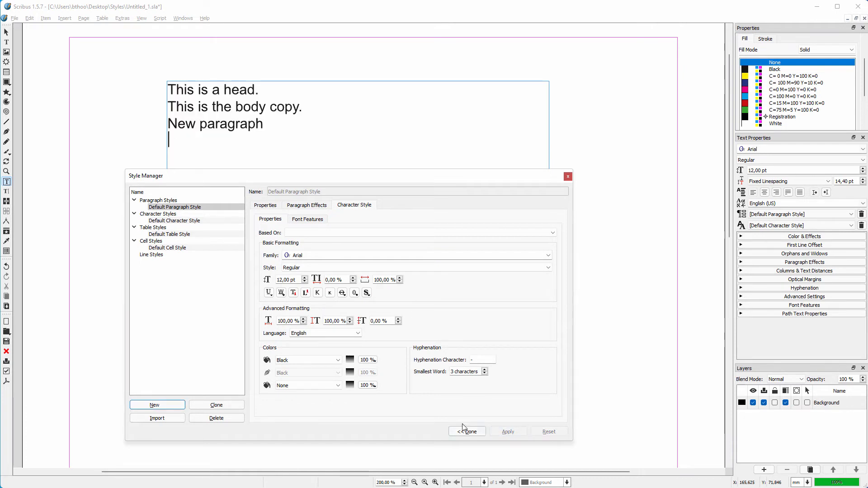
Create a new paragraph style named 'Head' with font family Anton and apply it.
left_click(156, 405)
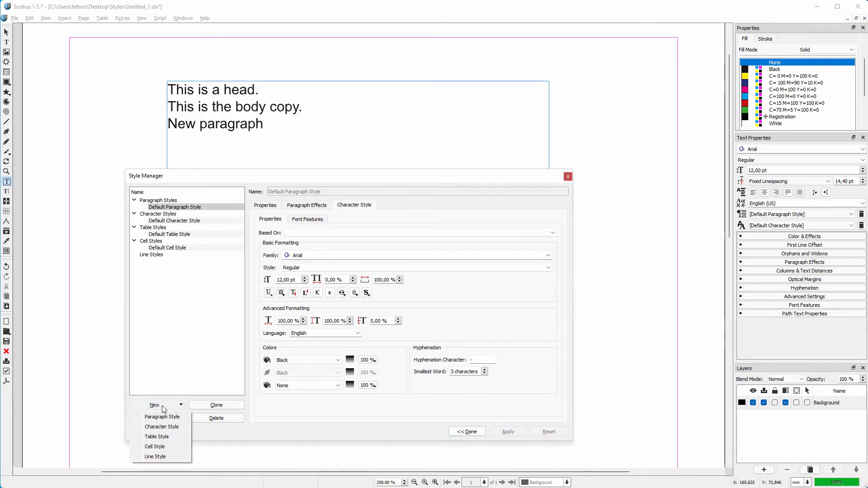
mouse_move(162, 416)
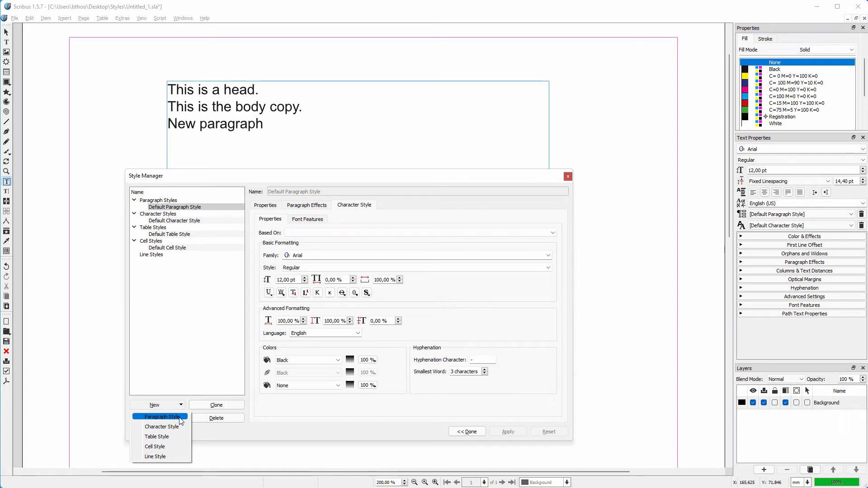
left_click(164, 416)
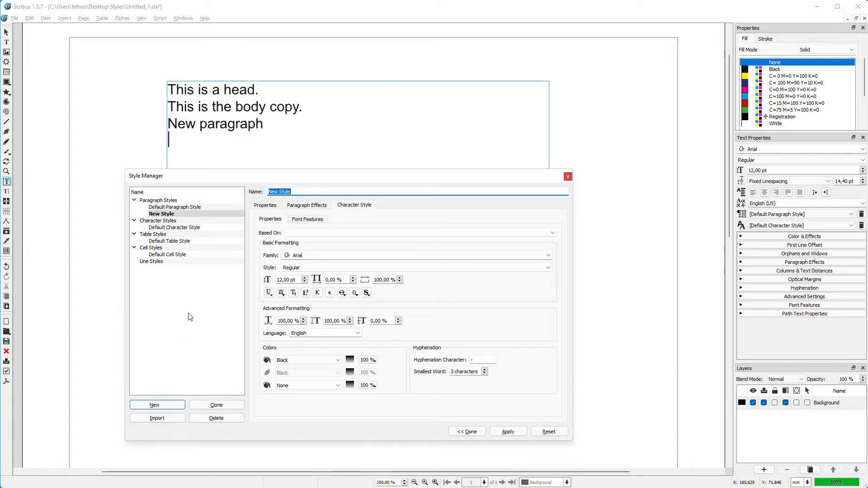
type("Head")
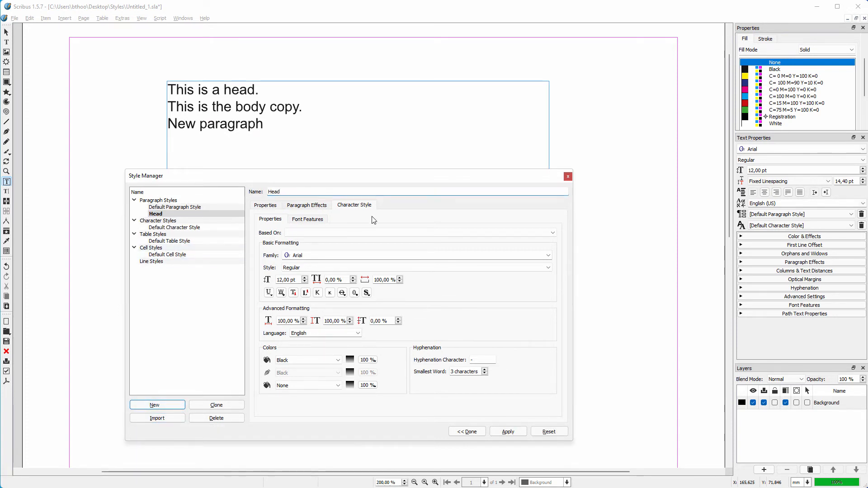
left_click(548, 255)
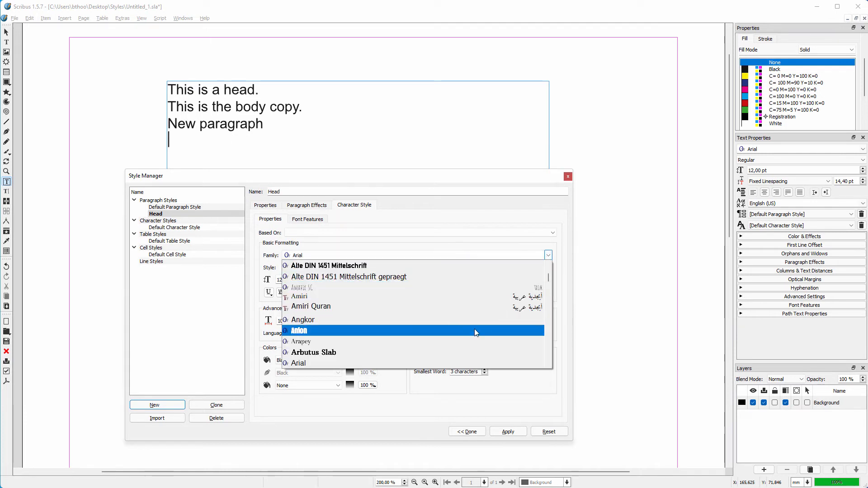
left_click(299, 330)
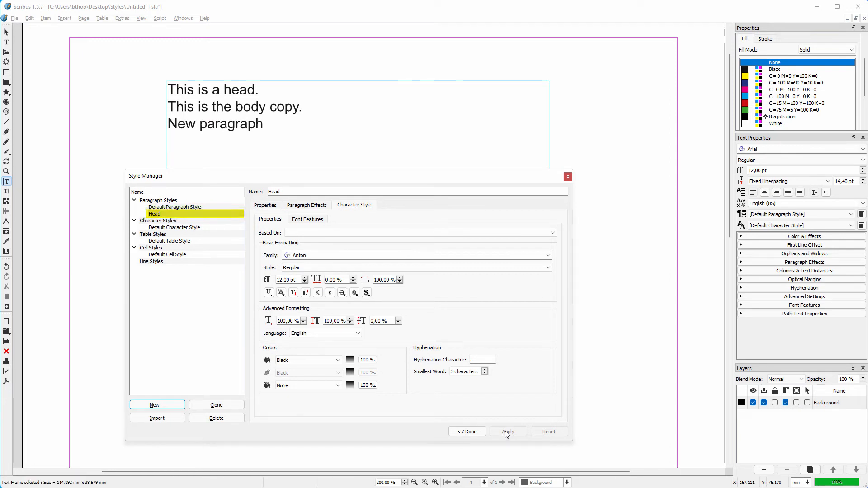
left_click(506, 432)
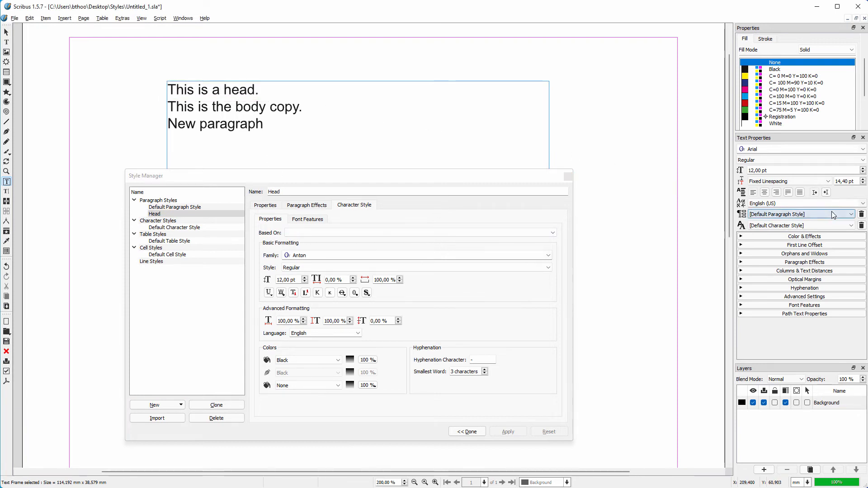
Assign the Head style to 'This is a head.' and raise its size to 15 pt.
left_click(861, 214)
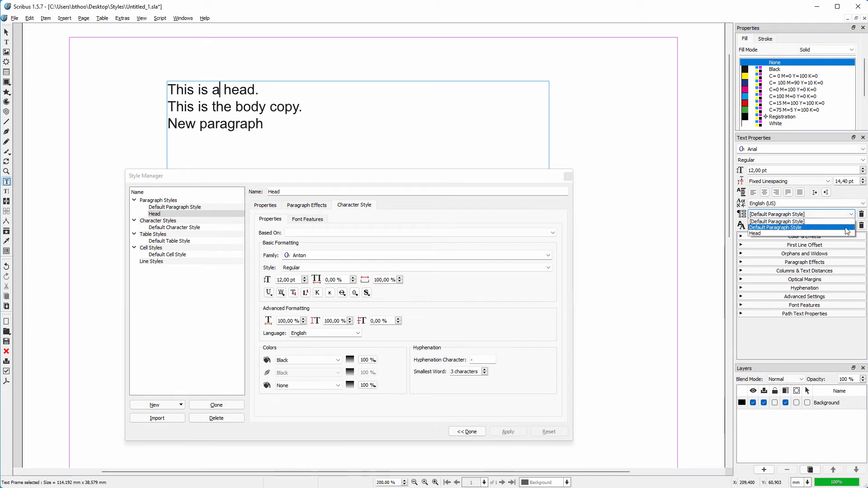
left_click(754, 233)
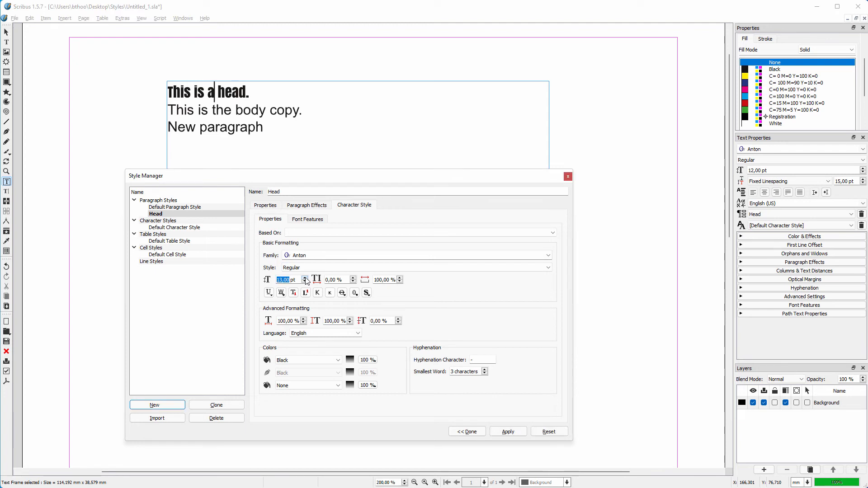
left_click(304, 277)
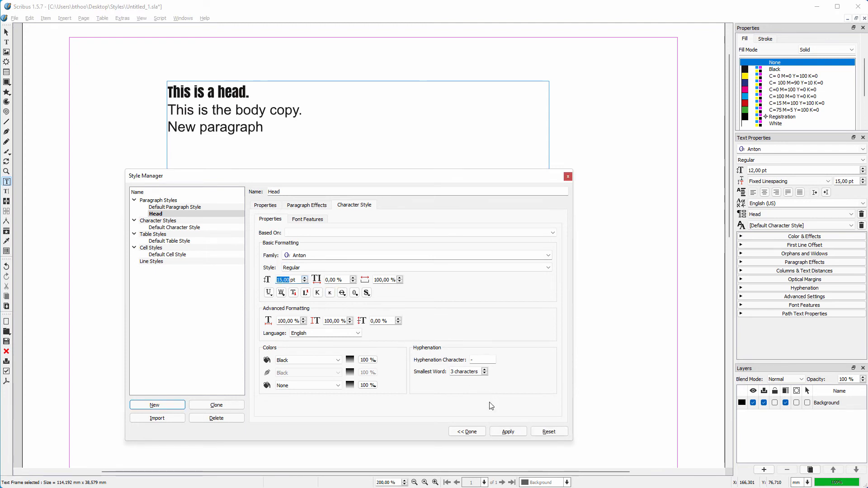
left_click(508, 432)
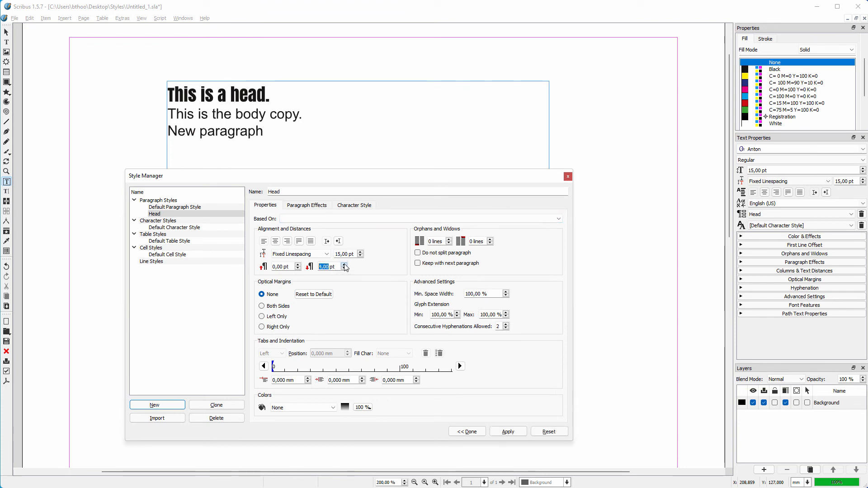
Give the heading 5 pt Space After and copy the text frame across the page.
left_click(506, 432)
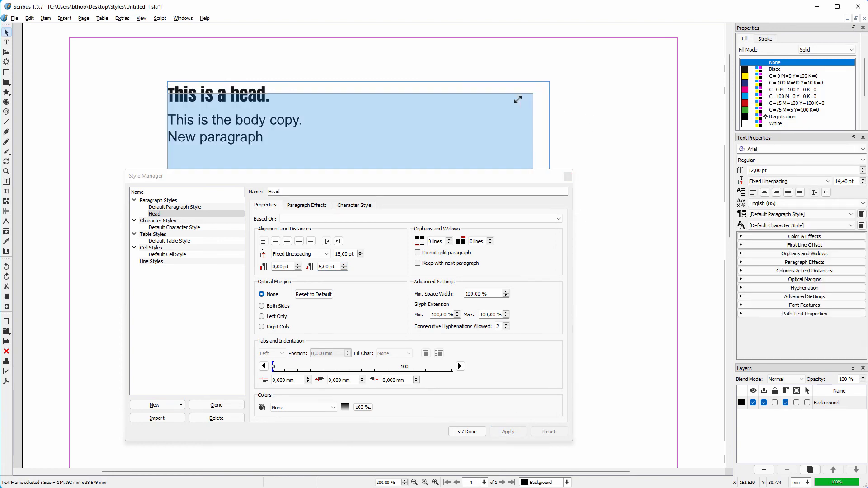
left_click_drag(349, 125, 188, 99)
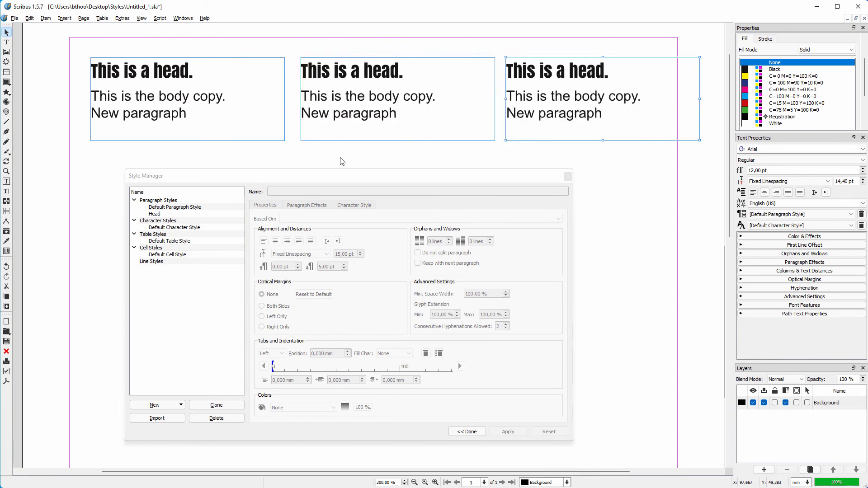
Set the Head style's character size to 18 pt so all three headings enlarge.
left_click(155, 213)
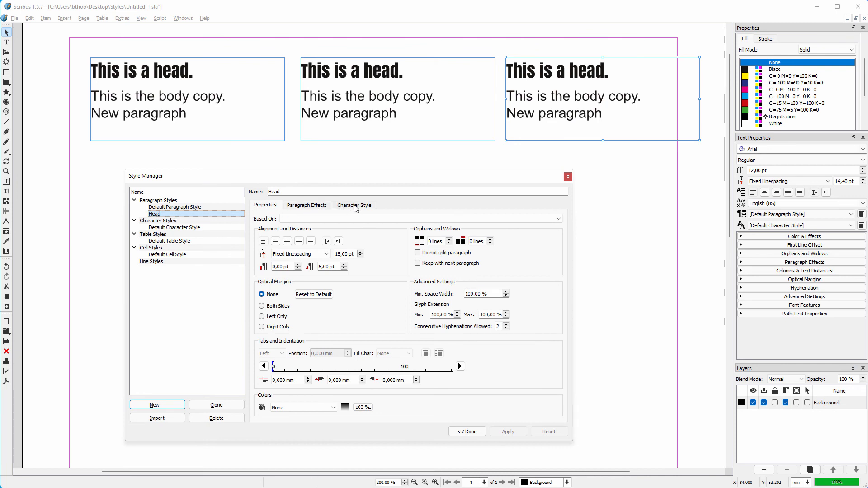
left_click(353, 205)
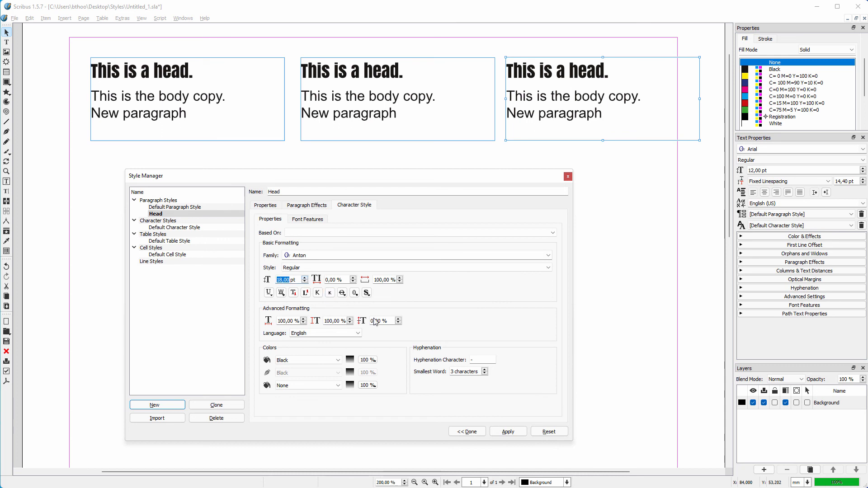
left_click(507, 431)
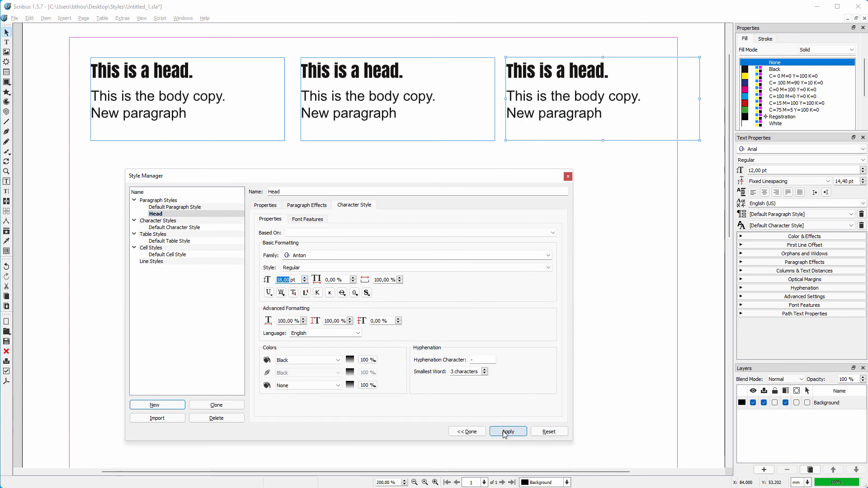
left_click(507, 432)
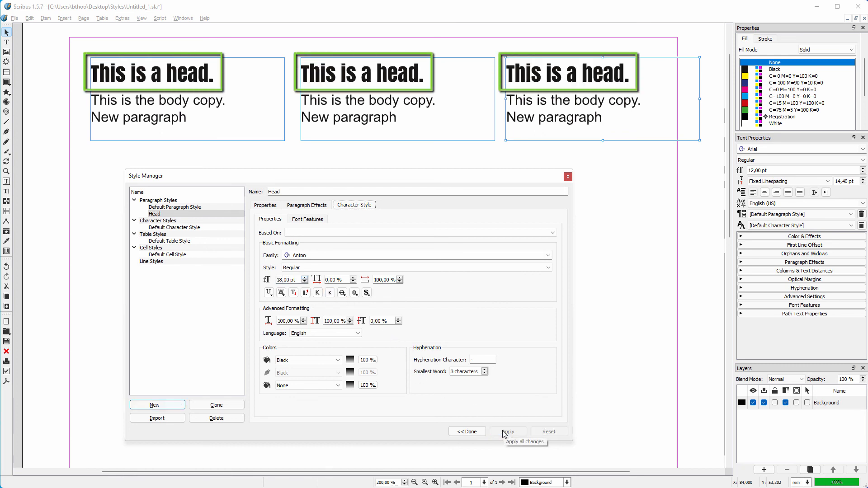
left_click(507, 431)
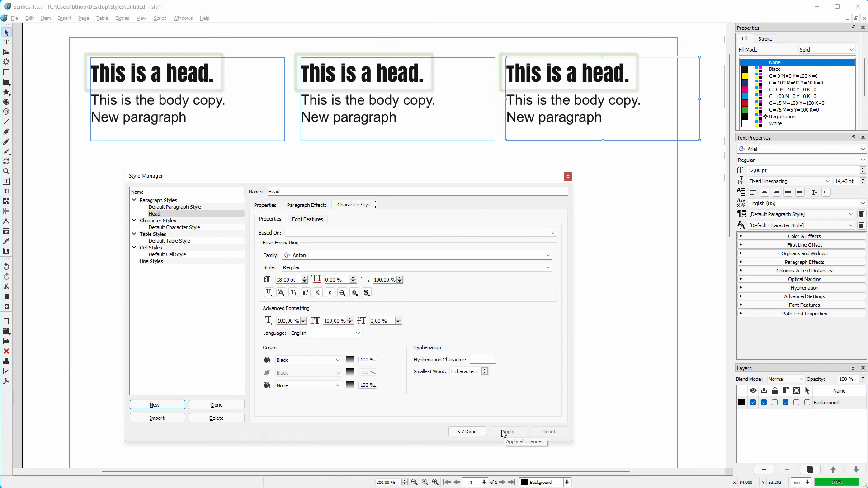